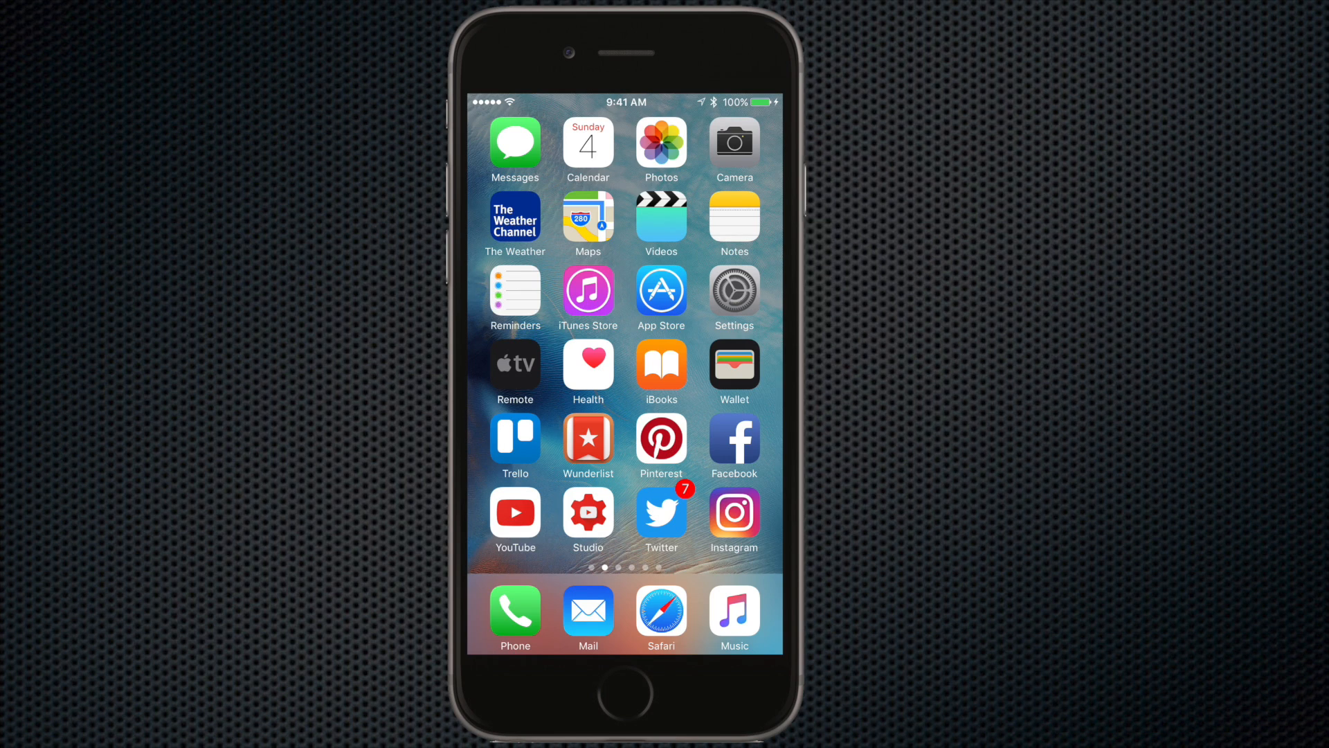
# - Launch Calendar from the Home Screen to the Sunday, December 4, 2016 day view
pyautogui.click(587, 145)
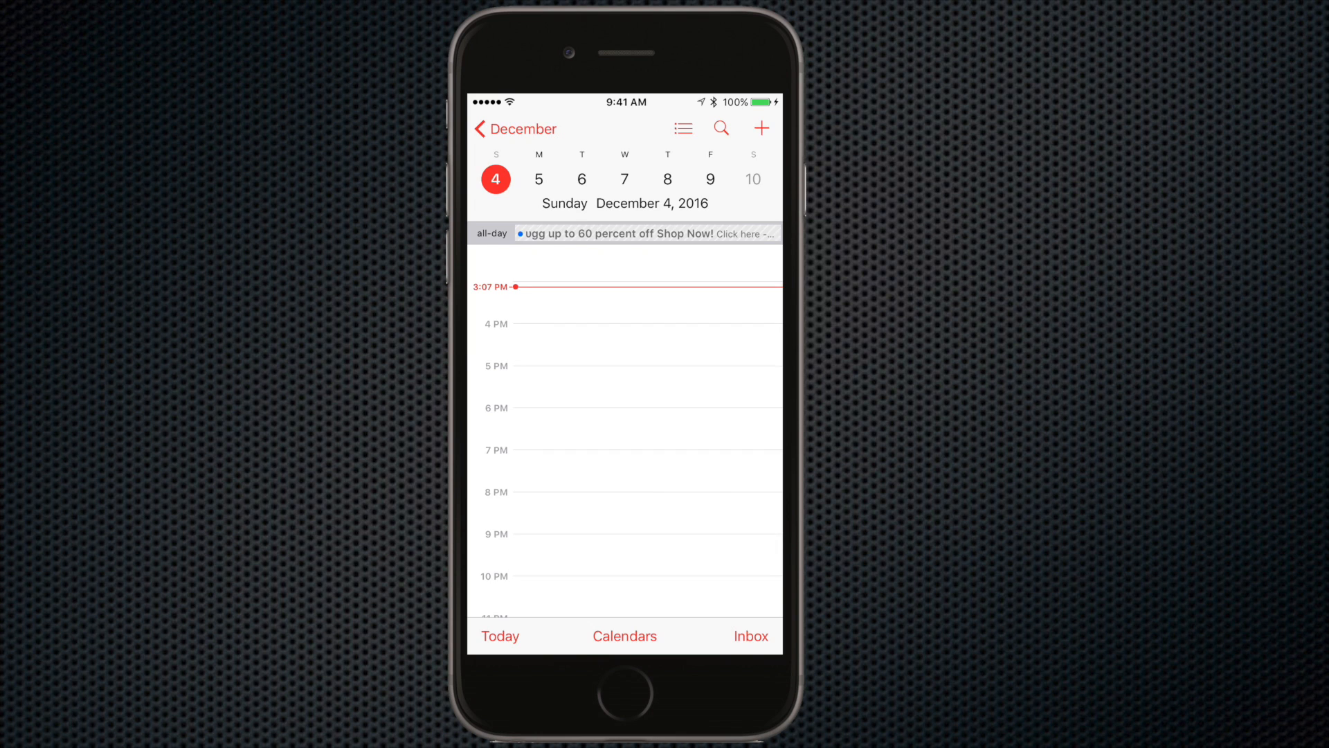
pyautogui.click(646, 233)
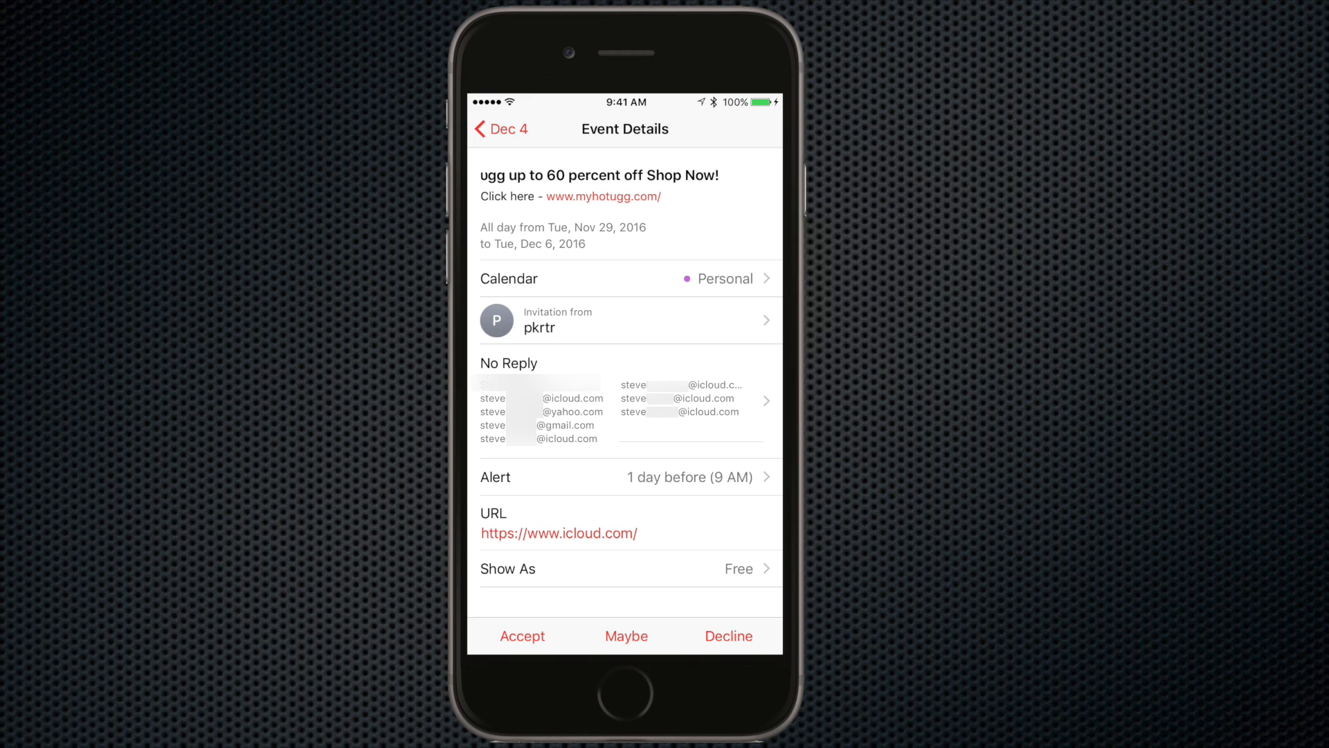
pyautogui.click(502, 129)
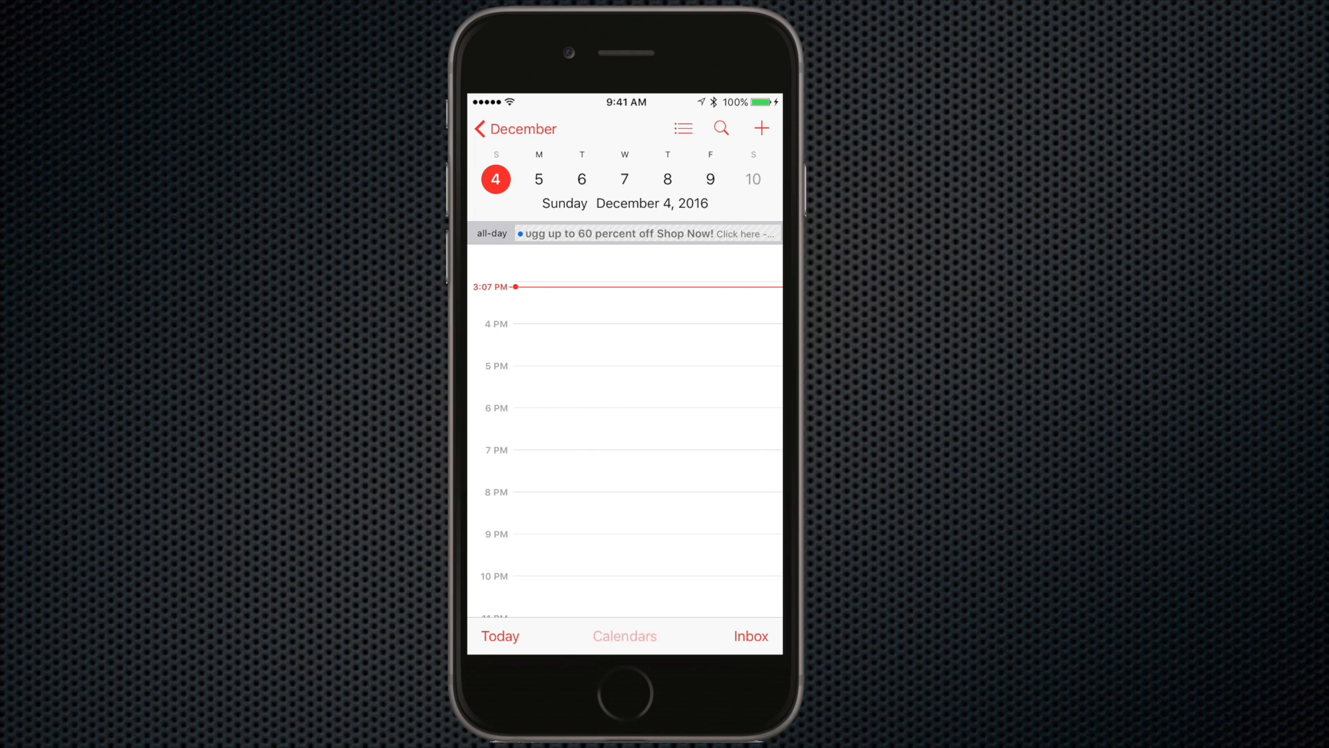
# - Add an iCloud calendar named 'Spam' from the calendar list and return to the day view
pyautogui.click(624, 636)
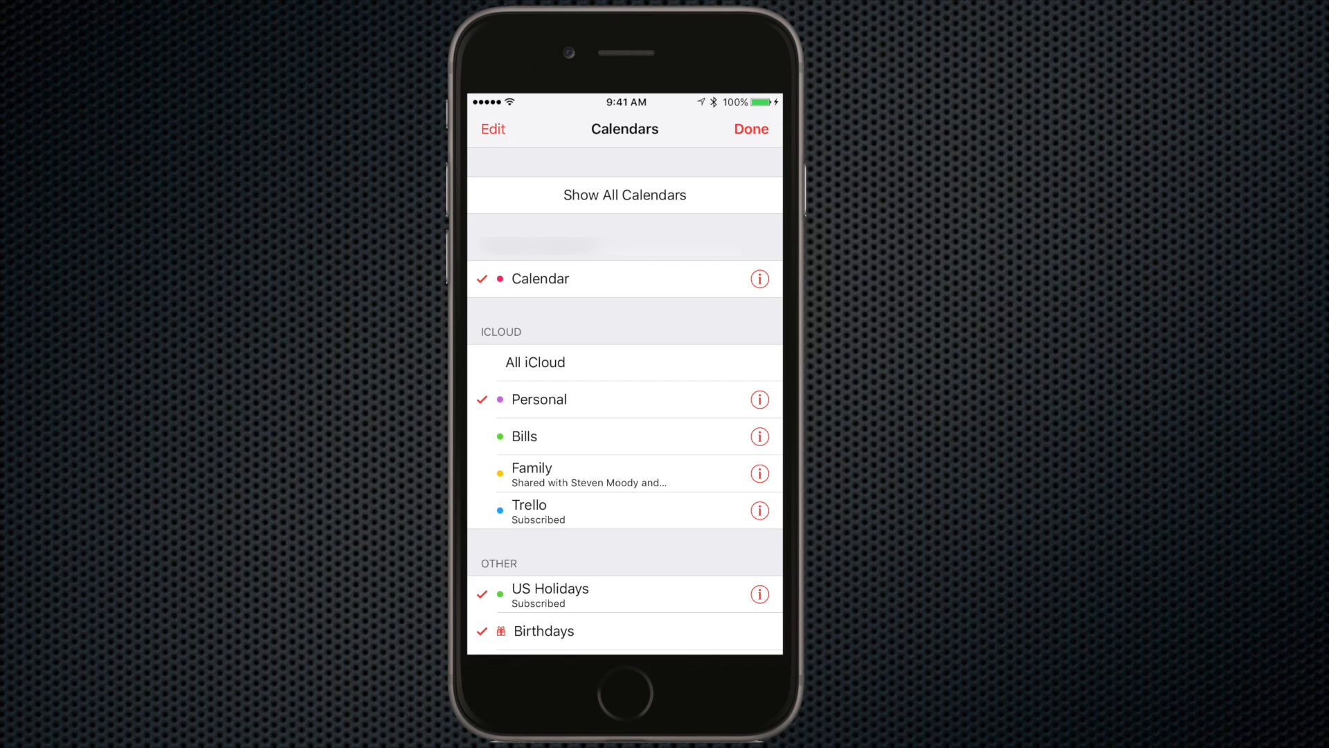
pyautogui.click(492, 129)
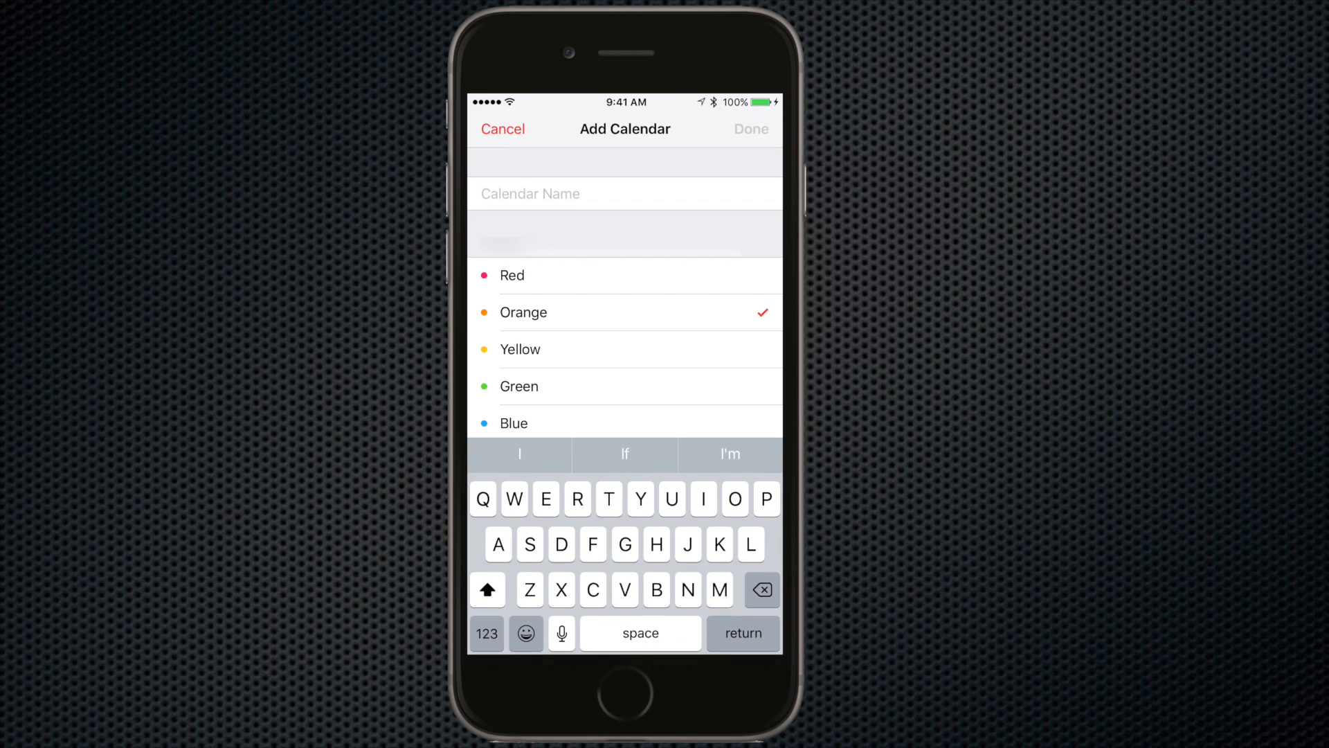
pyautogui.write('Spam')
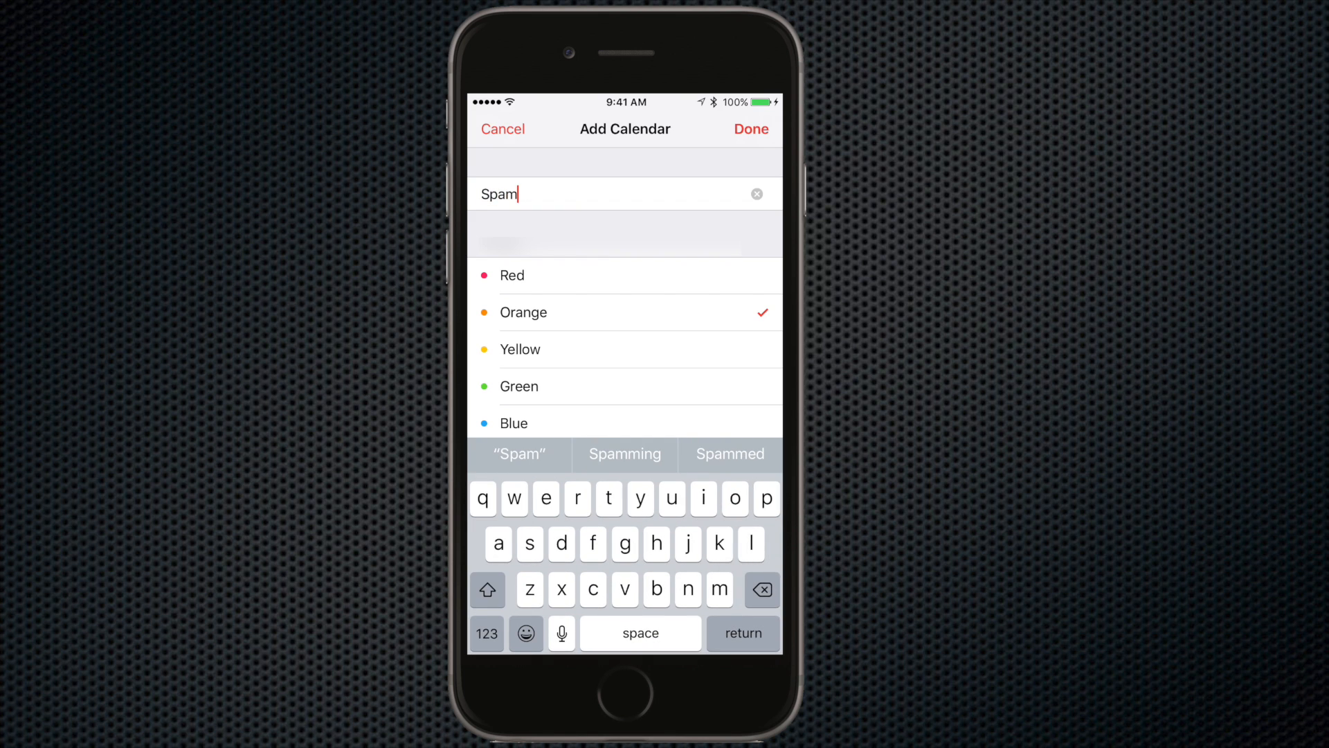
pyautogui.click(751, 130)
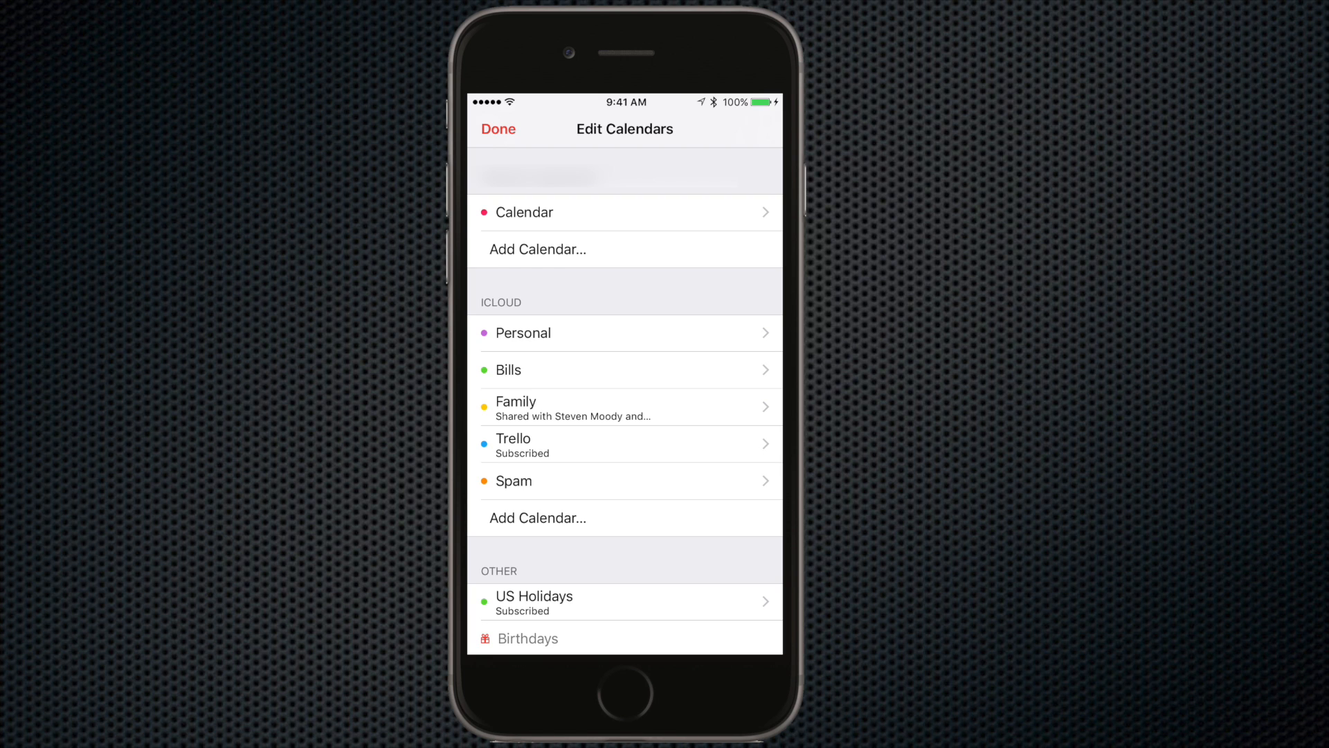
pyautogui.click(498, 129)
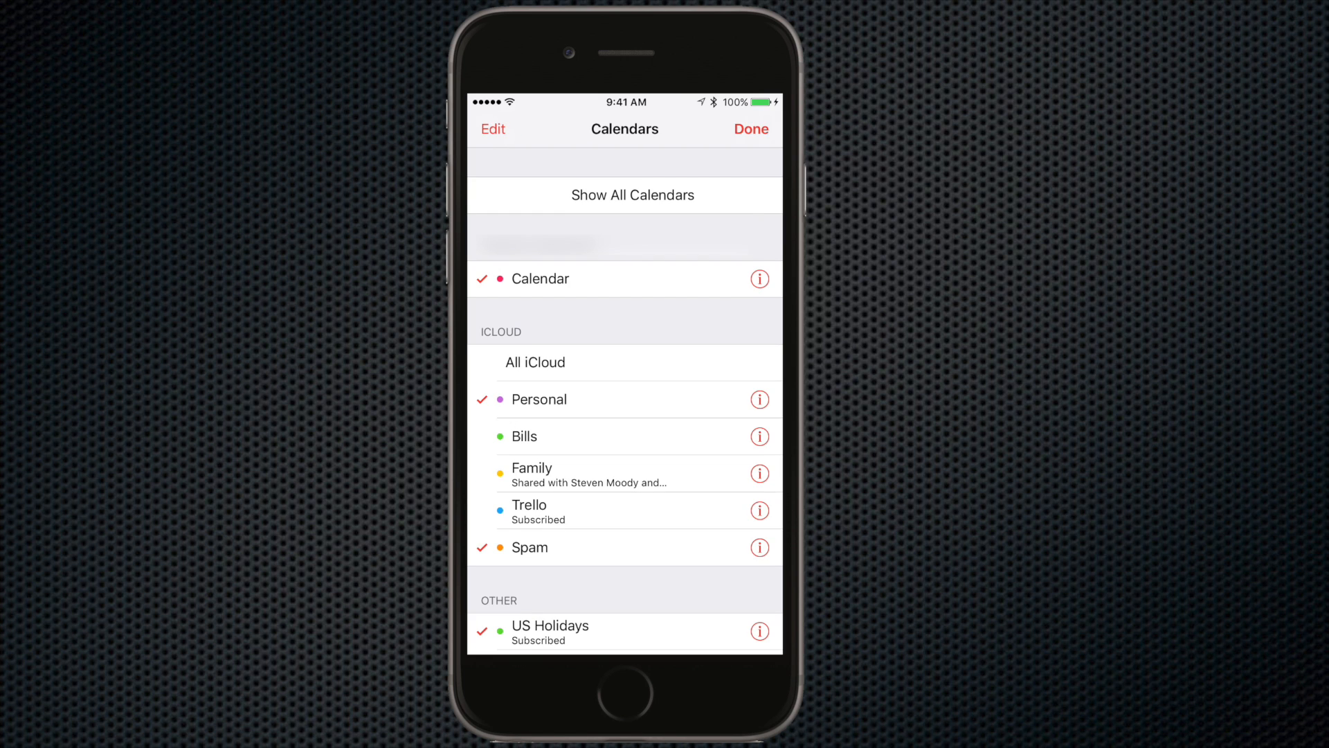
pyautogui.click(751, 130)
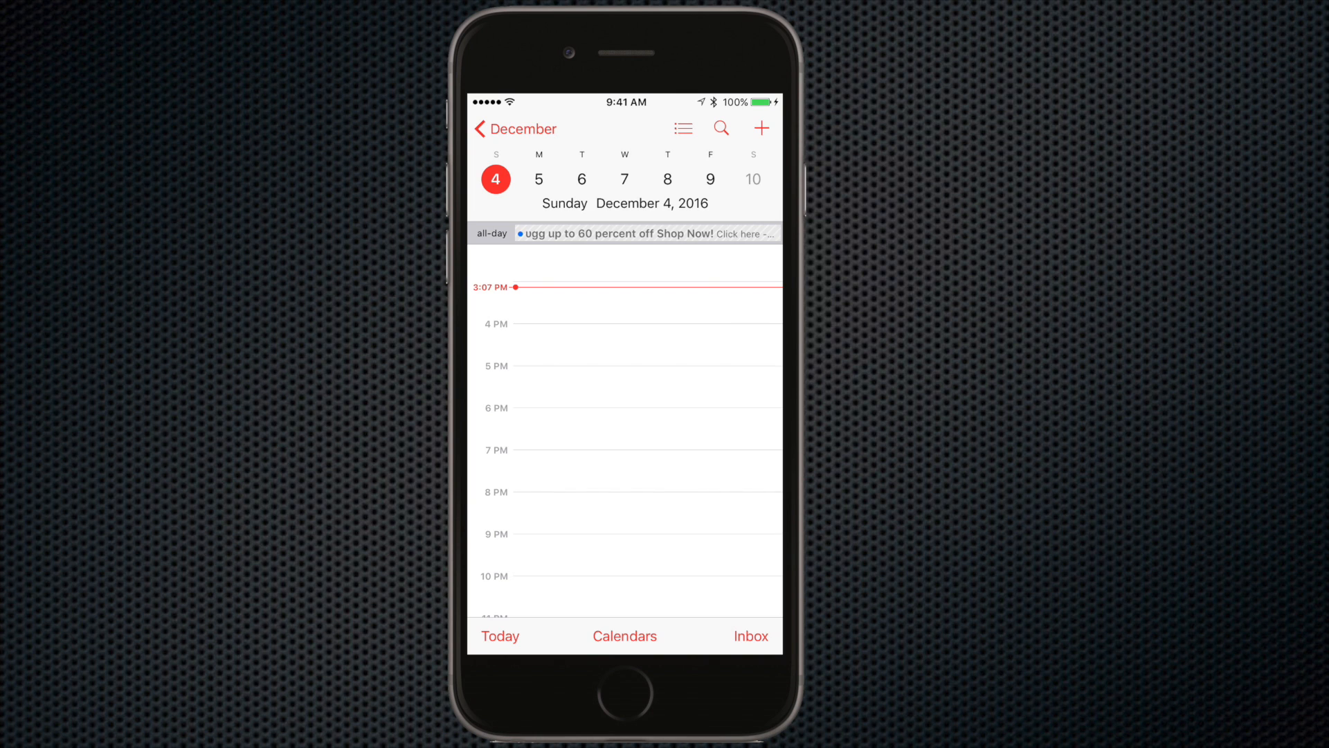
# - Reopen the calendars list showing the Spam calendar checked under iCloud
pyautogui.click(639, 234)
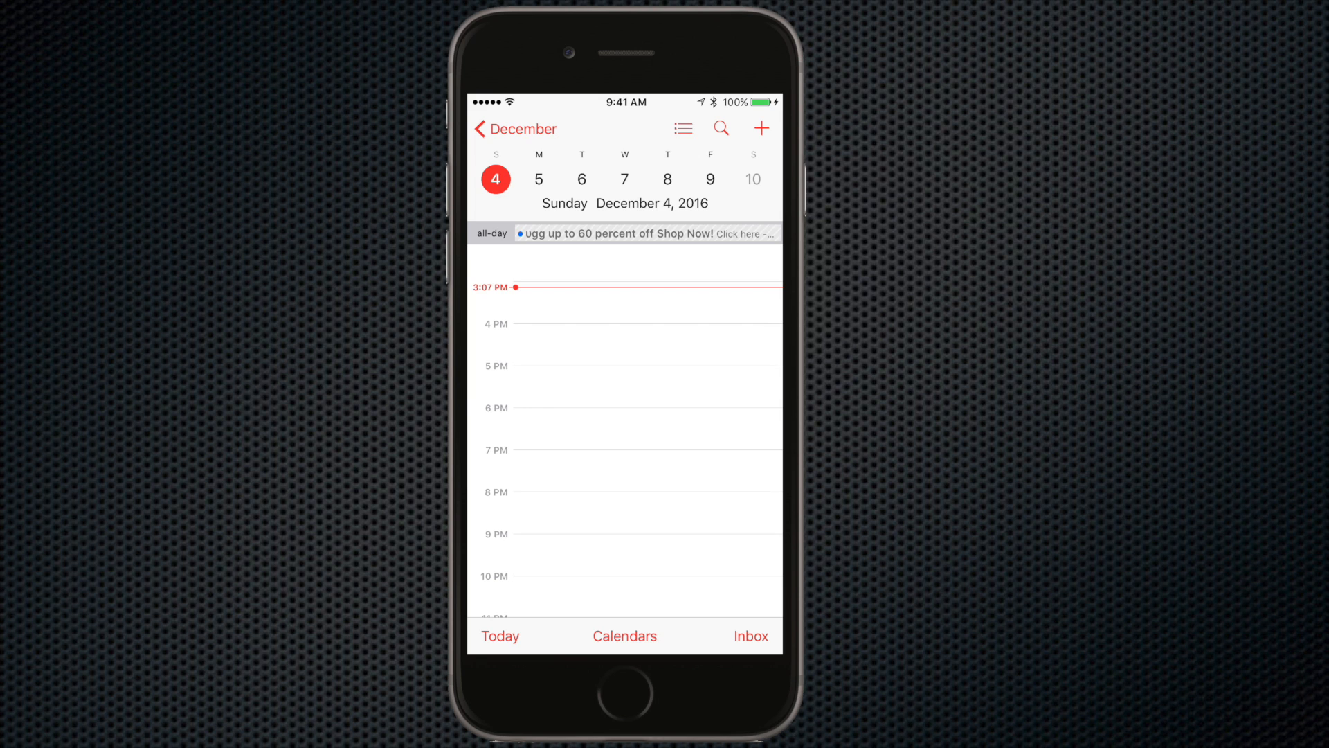
pyautogui.click(624, 636)
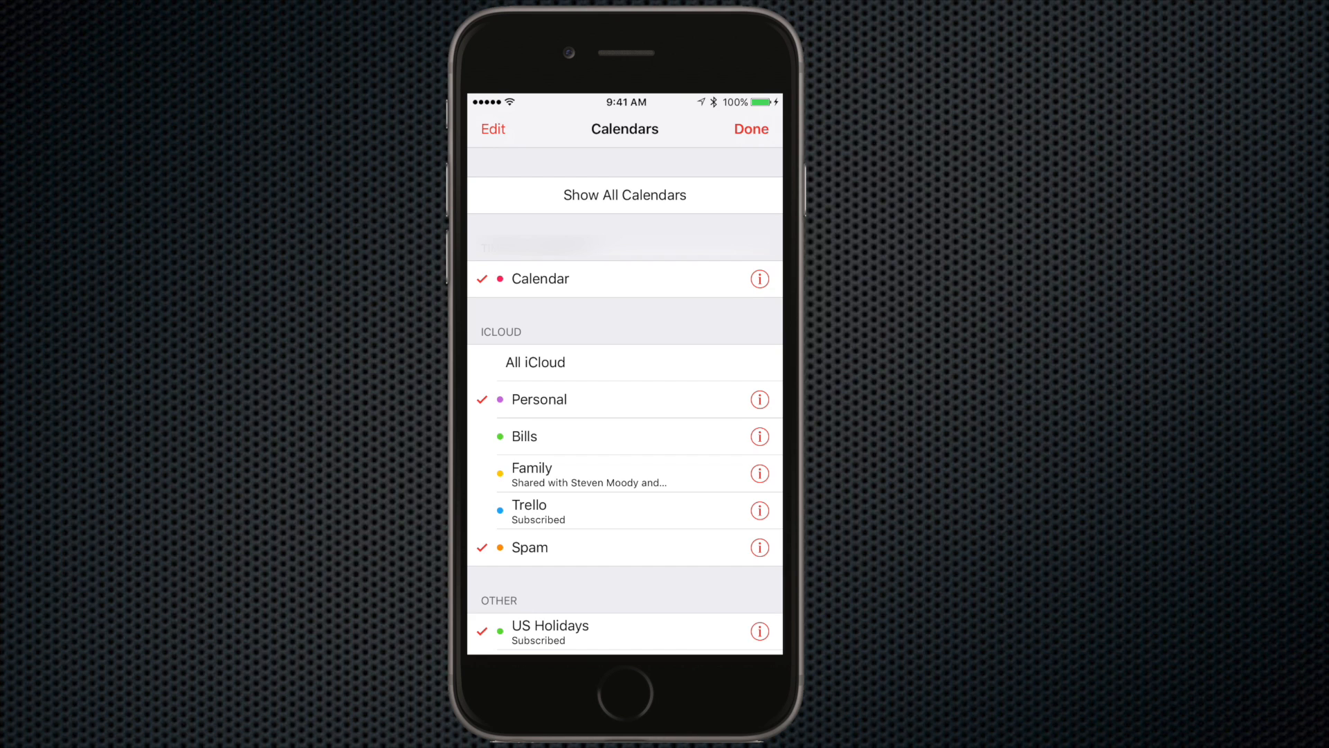
# - Delete the Spam calendar from its settings and close the calendar list
pyautogui.click(758, 548)
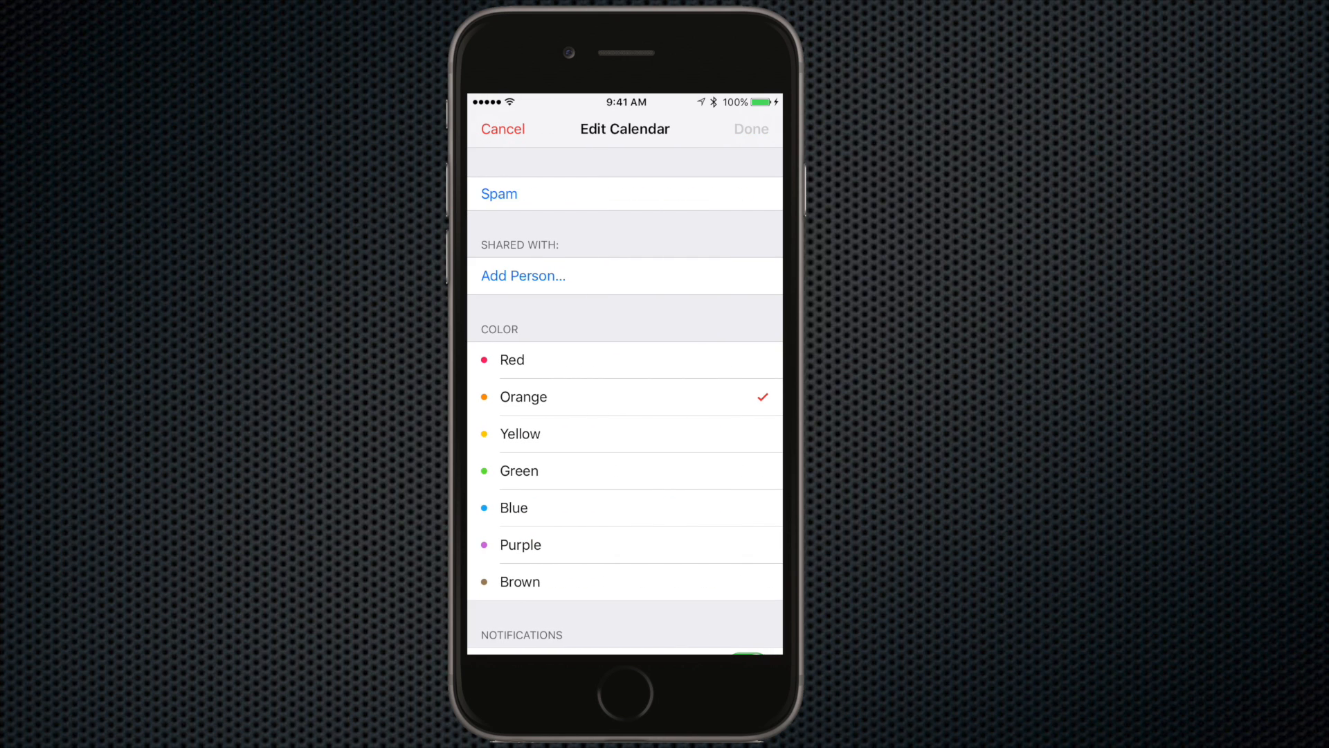
pyautogui.scroll(-3)
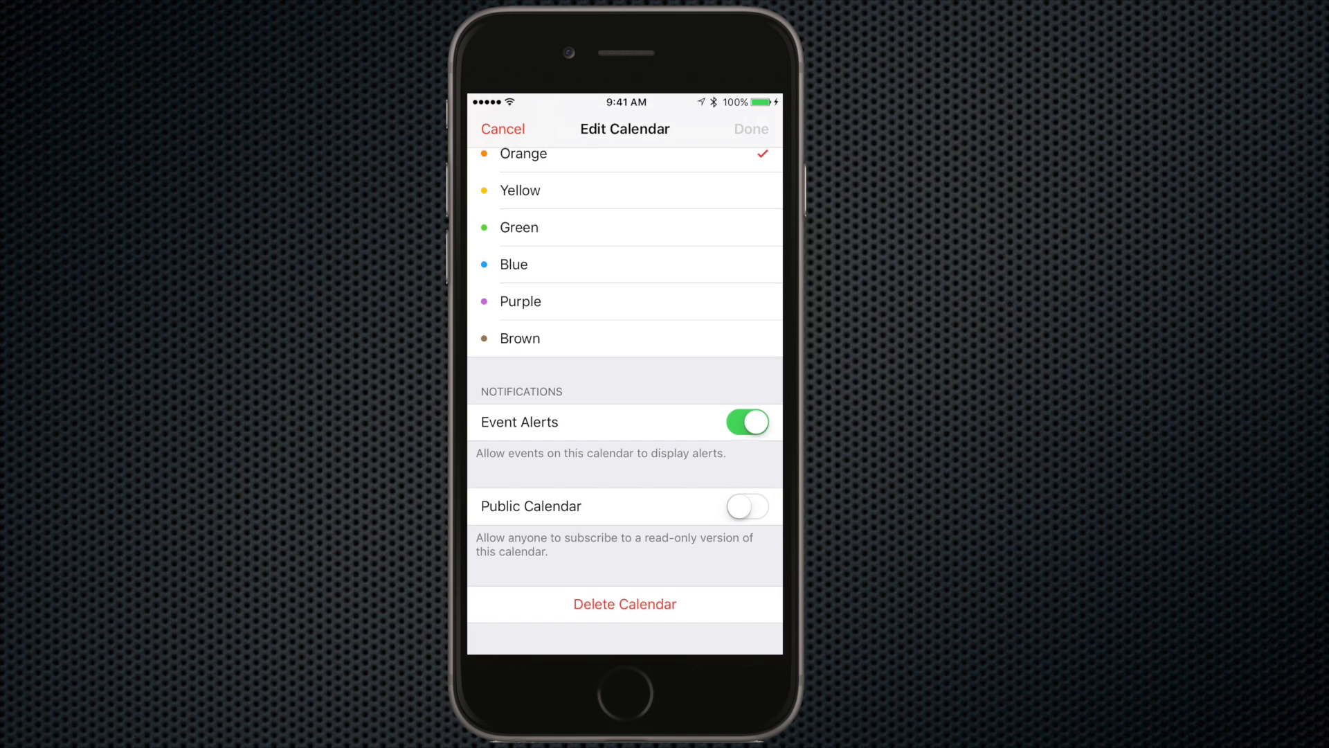
pyautogui.click(624, 604)
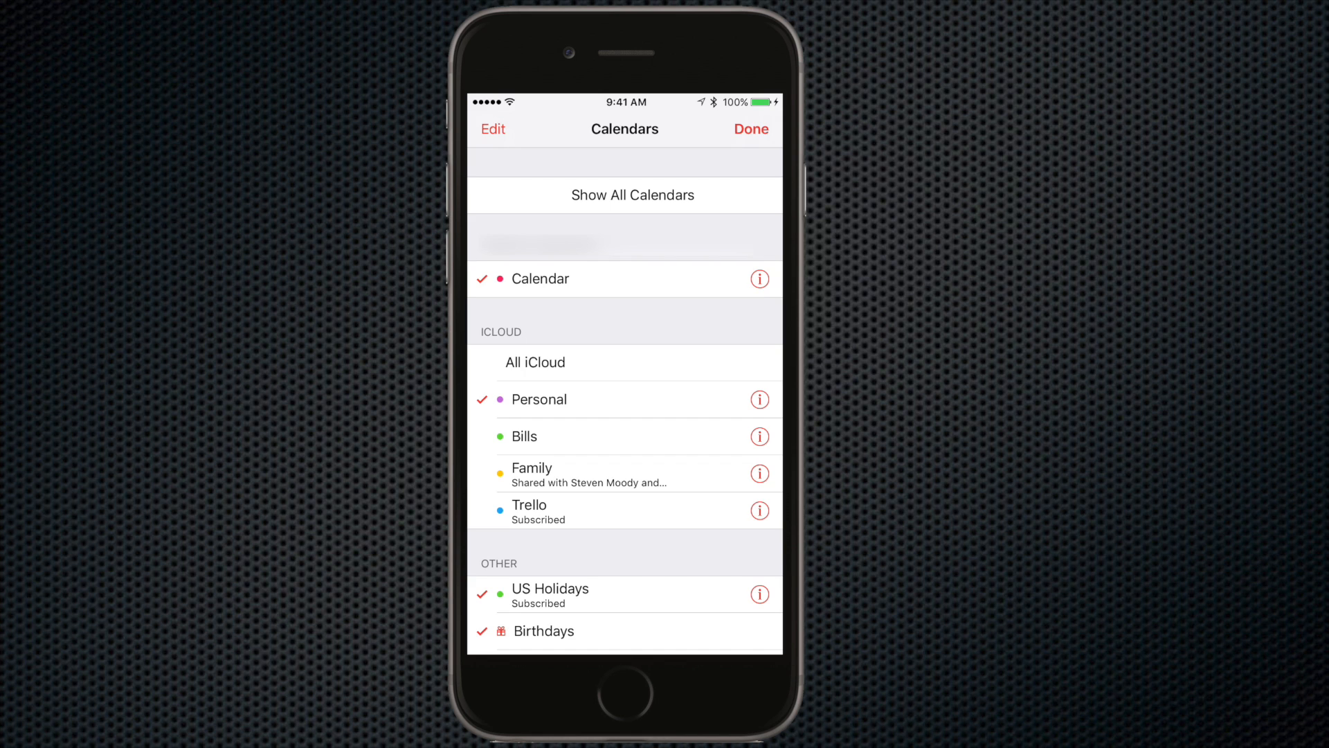
pyautogui.click(752, 129)
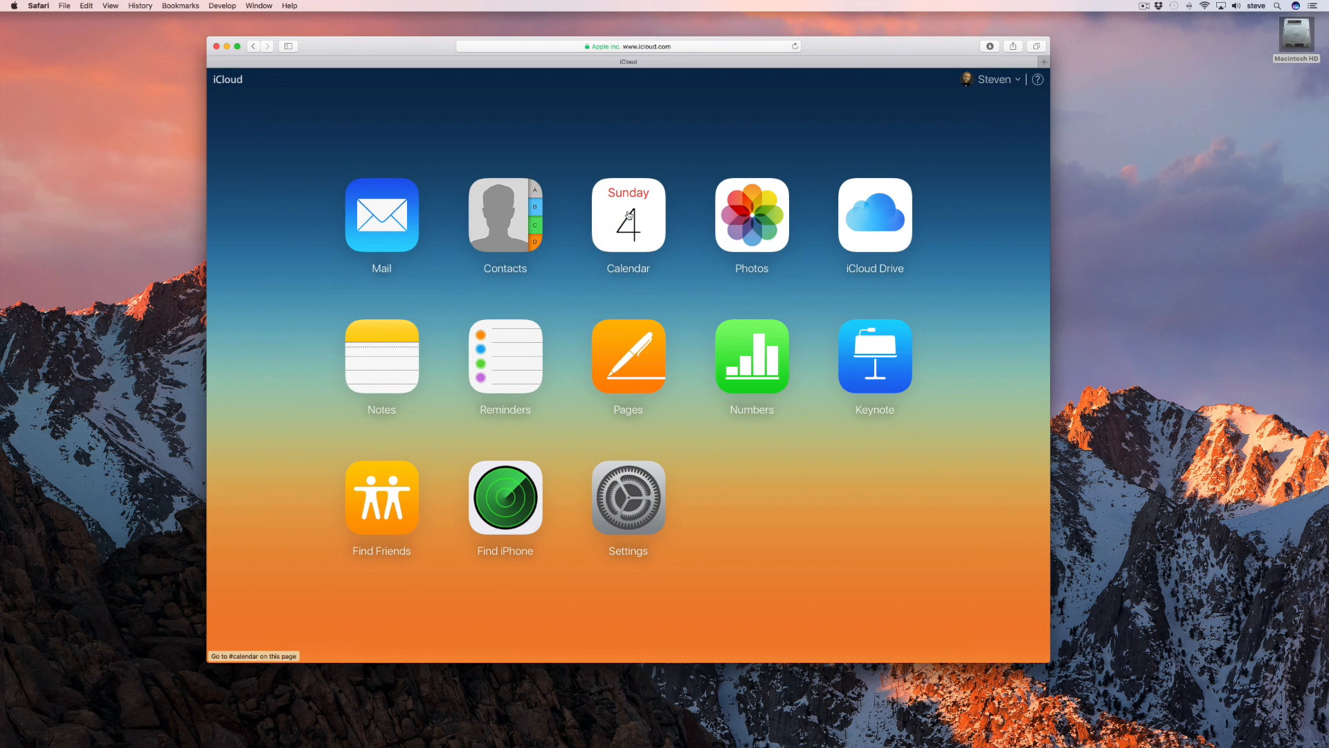
# - Open iCloud Calendar on icloud.com and bring up Preferences from the gear menu
pyautogui.click(628, 215)
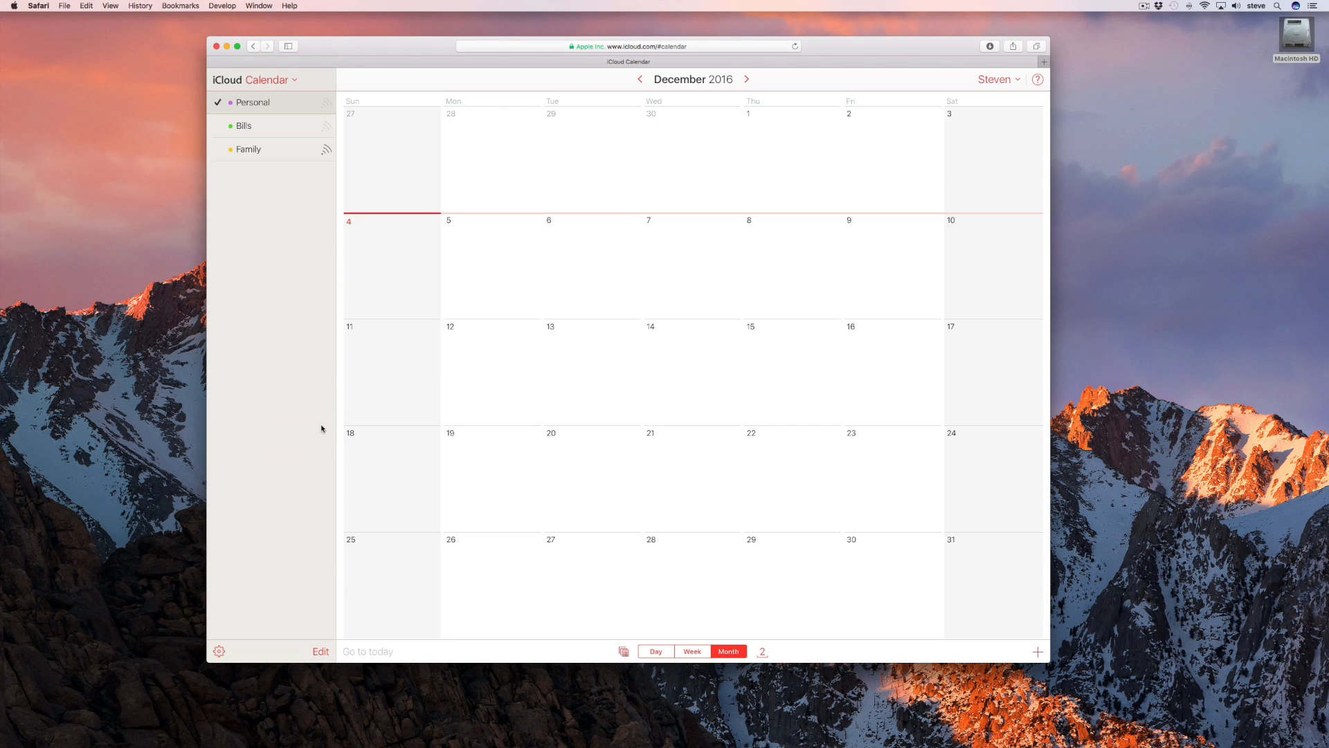
pyautogui.click(219, 651)
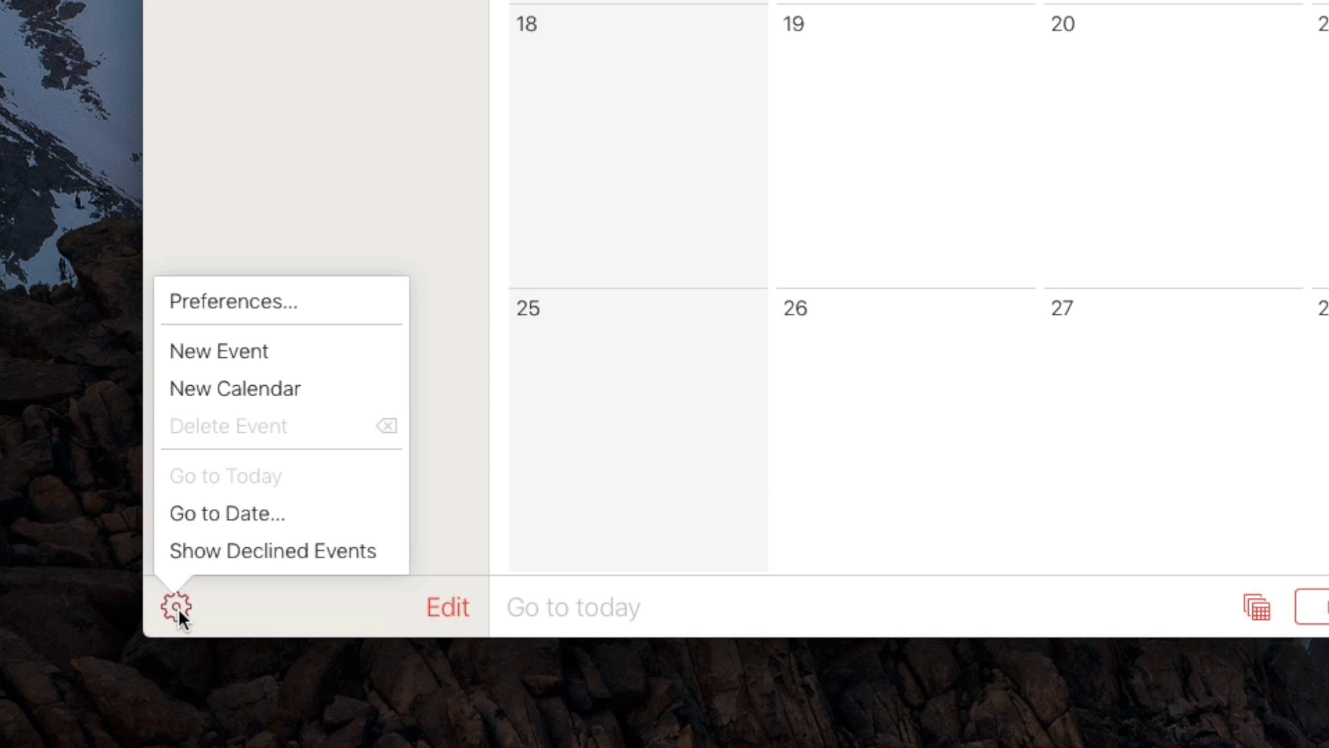
pyautogui.click(232, 301)
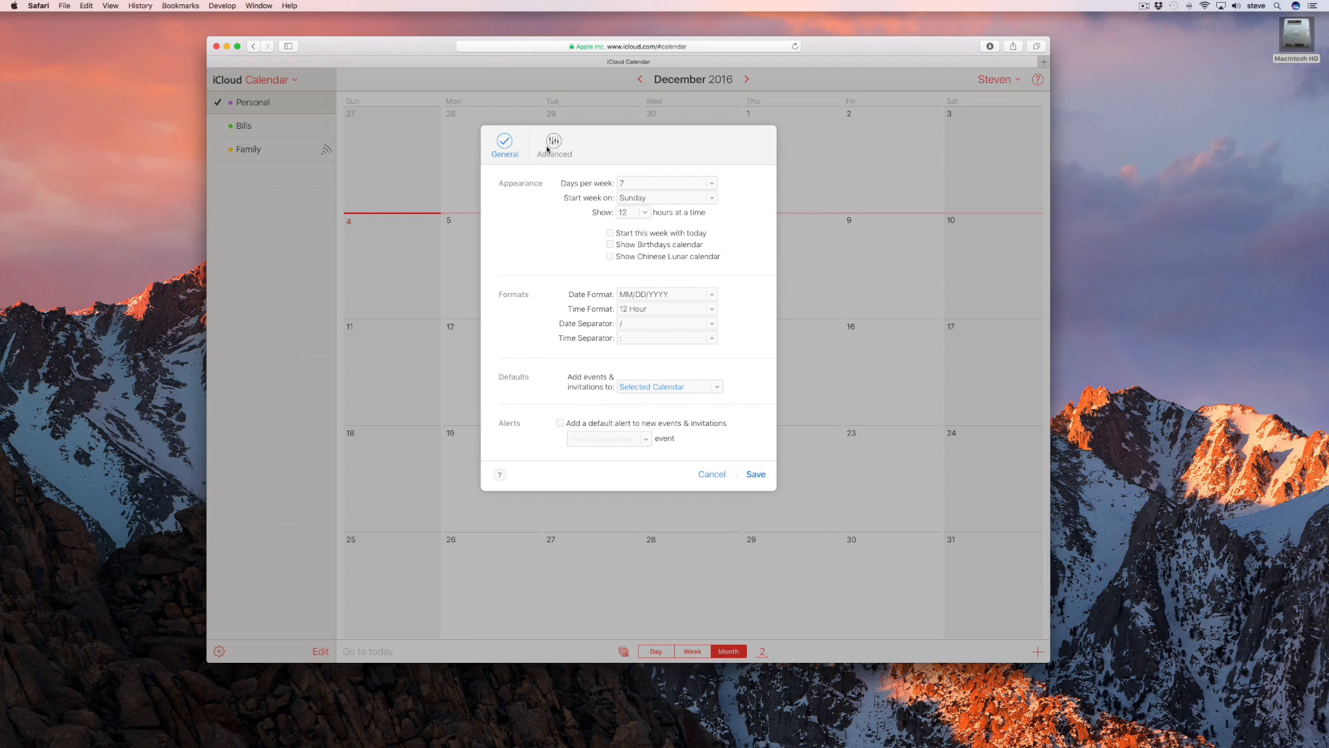
# - Under Advanced preferences, deliver invitations by email and save
pyautogui.click(554, 140)
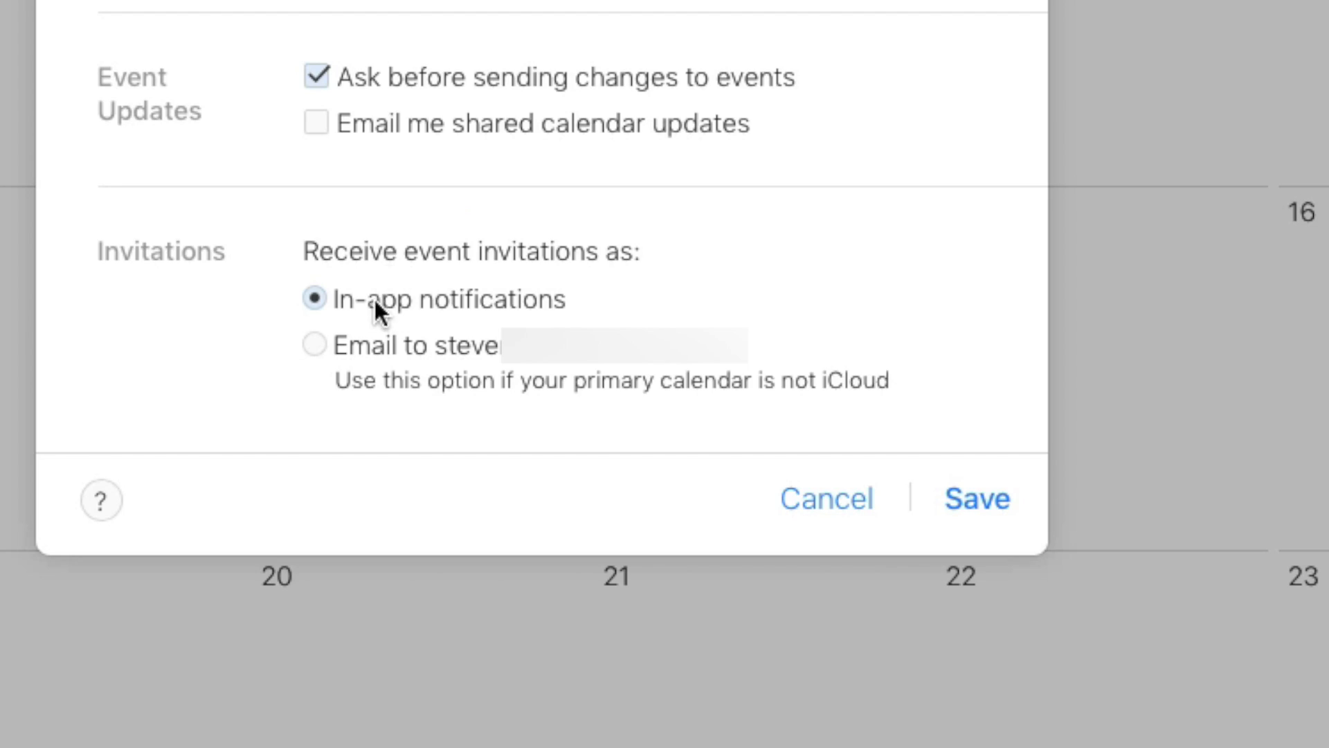
pyautogui.moveTo(499, 324)
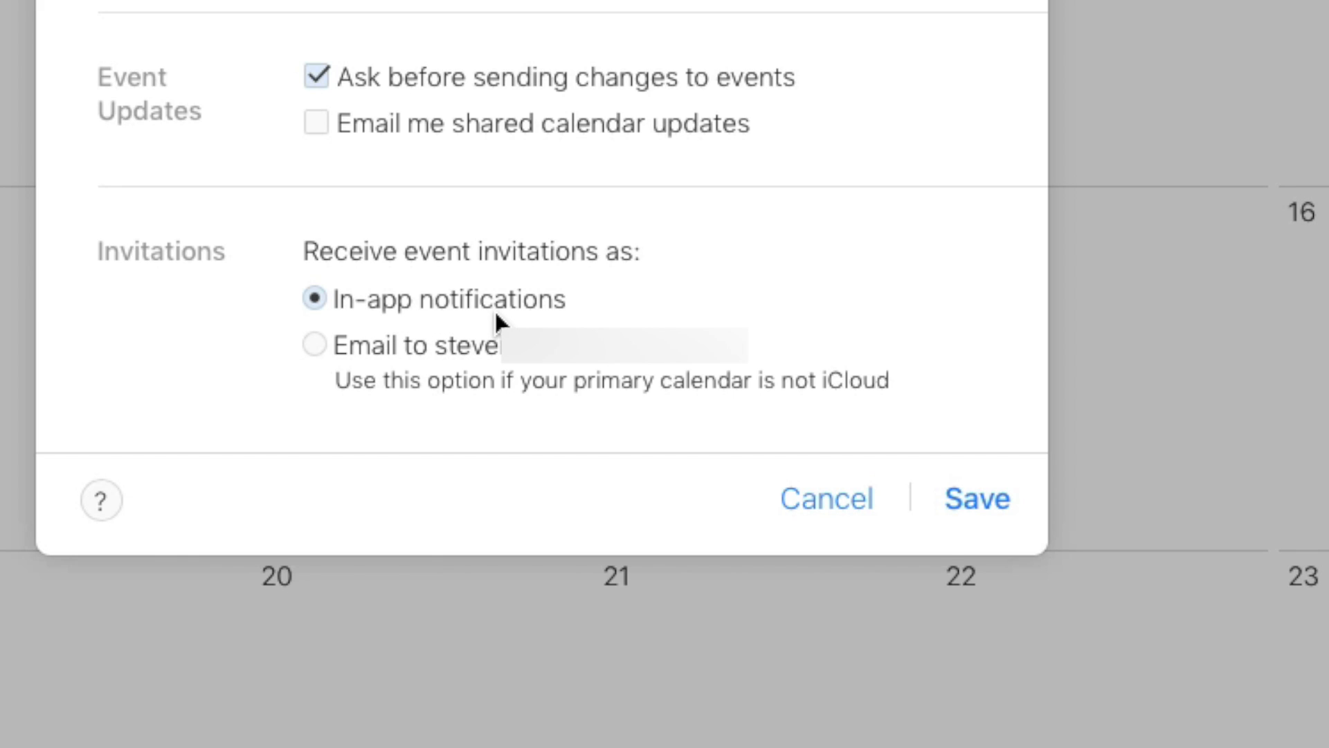
pyautogui.moveTo(337, 404)
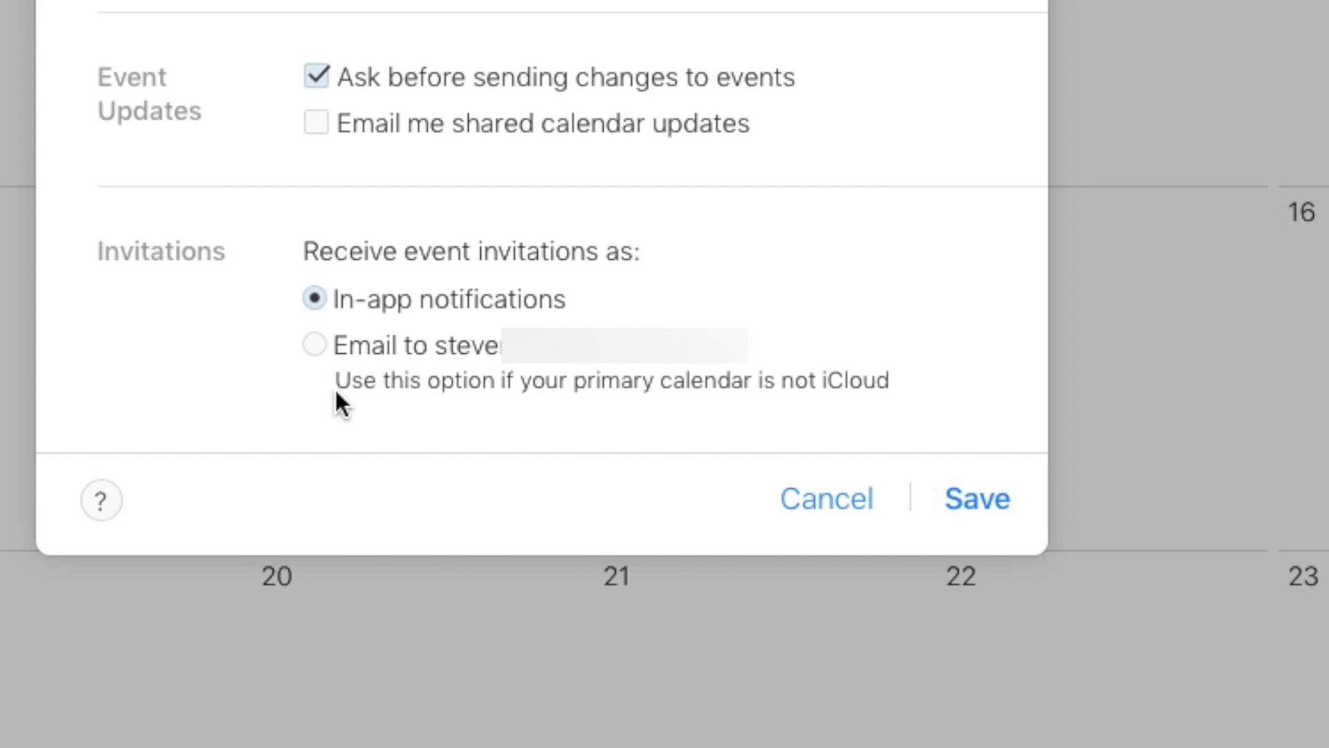
pyautogui.click(314, 345)
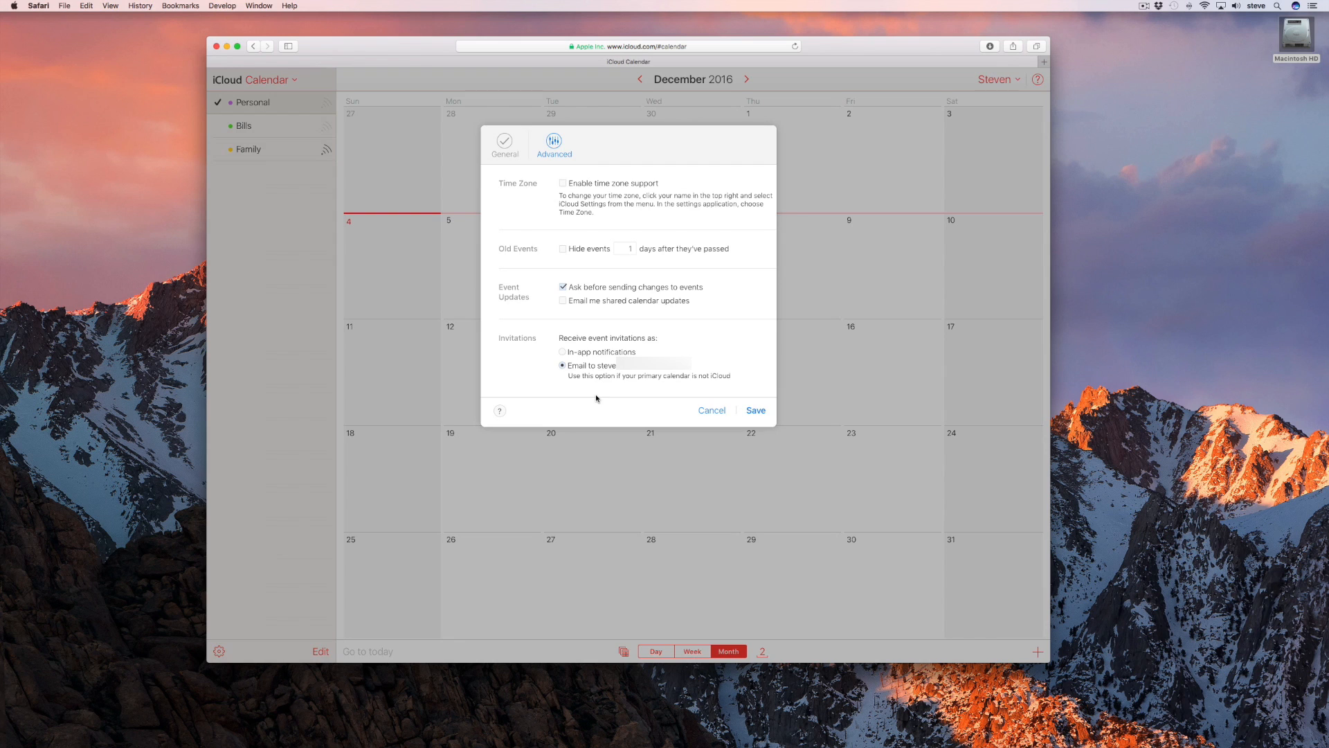
pyautogui.moveTo(756, 404)
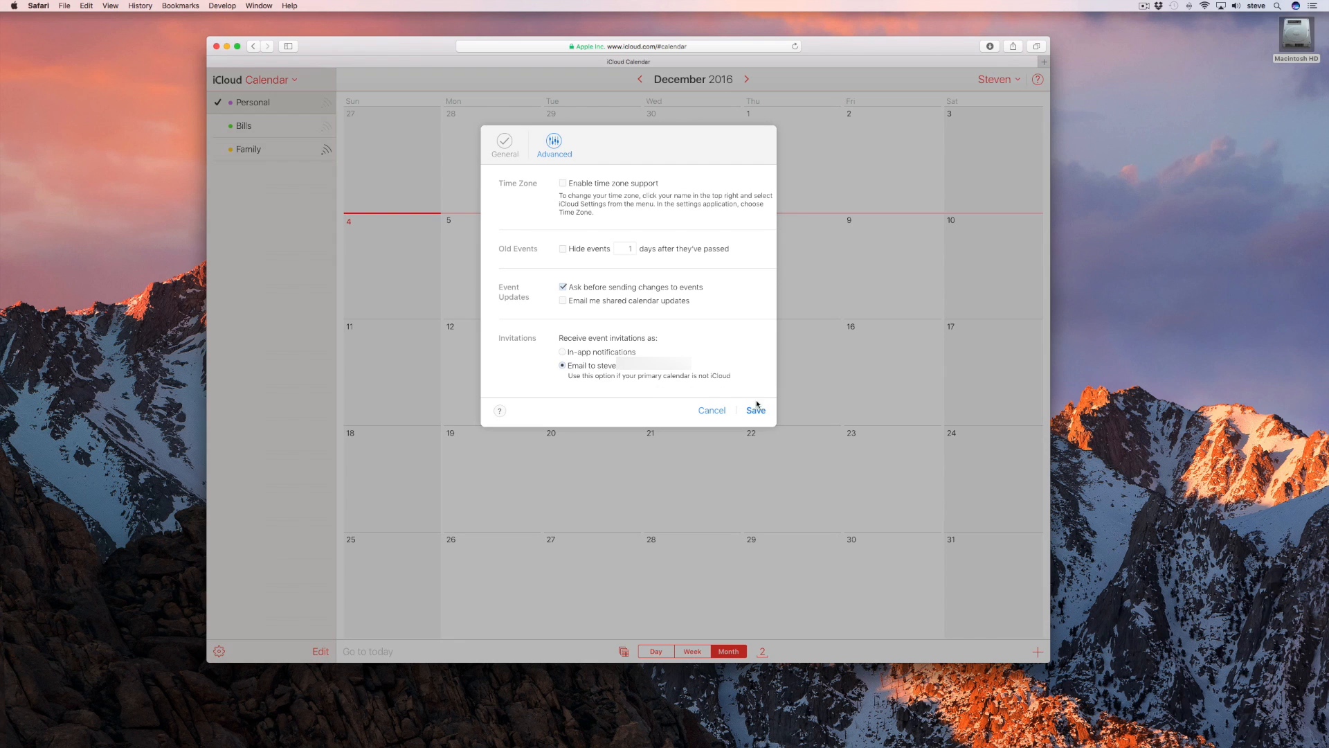
pyautogui.click(755, 410)
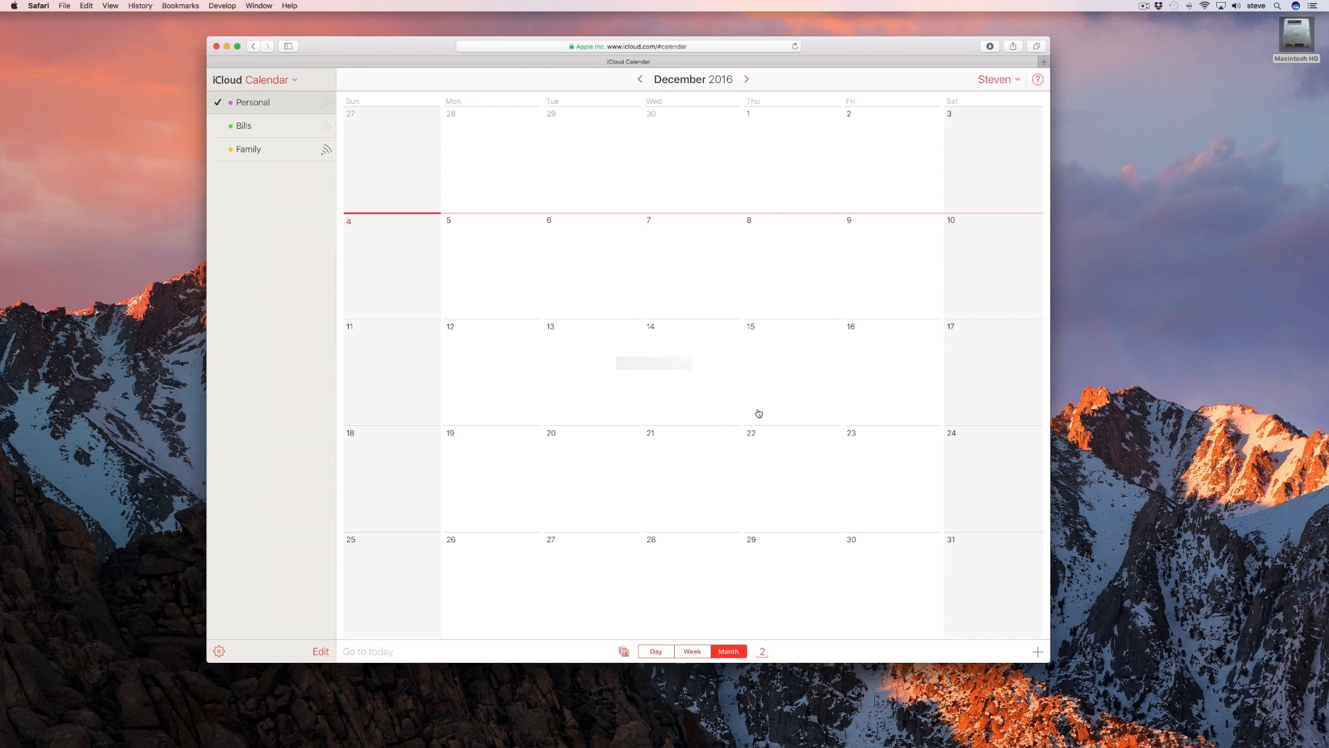